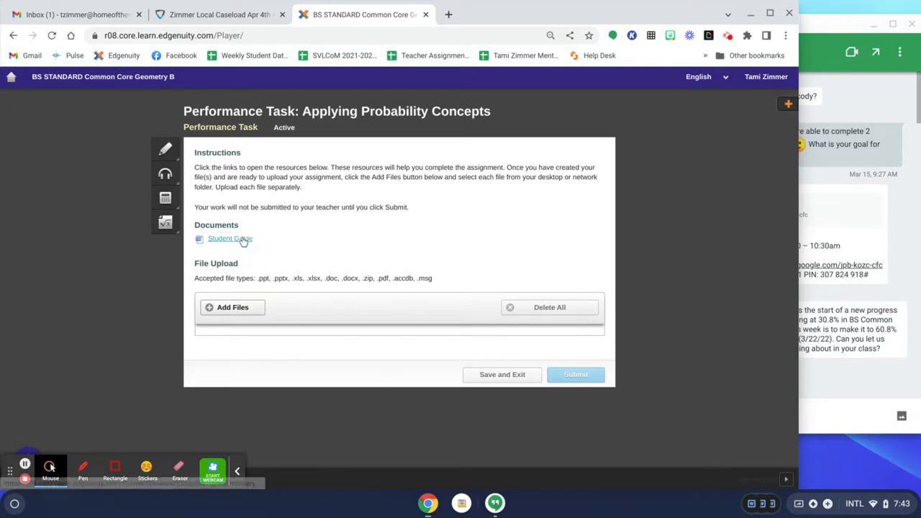
# Step: Download the Student Guide and save it as "Zimmer Geometry Probability.docx" in Downloads
pyautogui.click(230, 239)
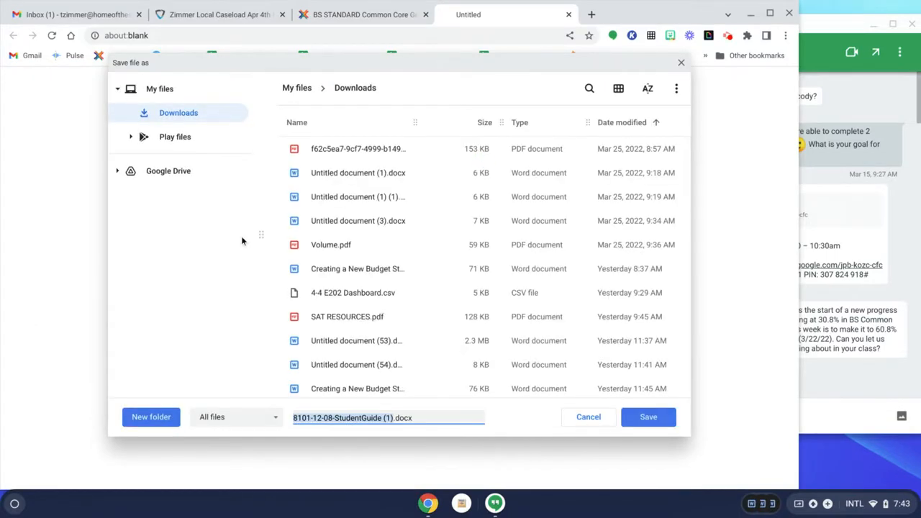
pyautogui.moveTo(243, 305)
pyautogui.write('Zimmer Geometry Probability')
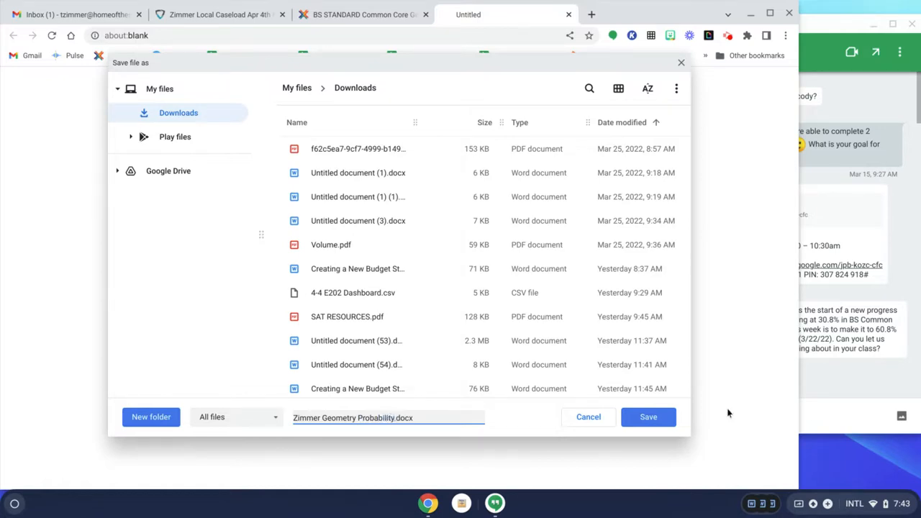
pyautogui.click(648, 417)
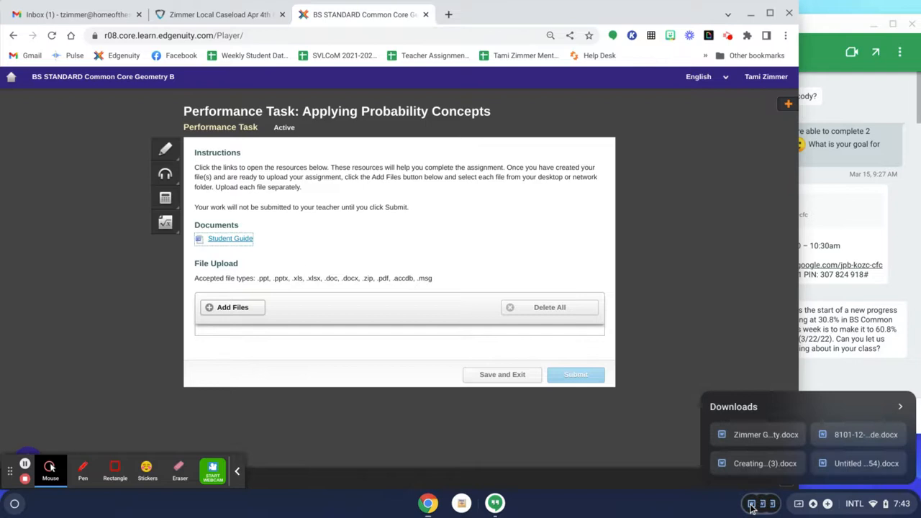
# Step: Open the downloaded .docx guide and save it as a Google Docs document
pyautogui.click(755, 434)
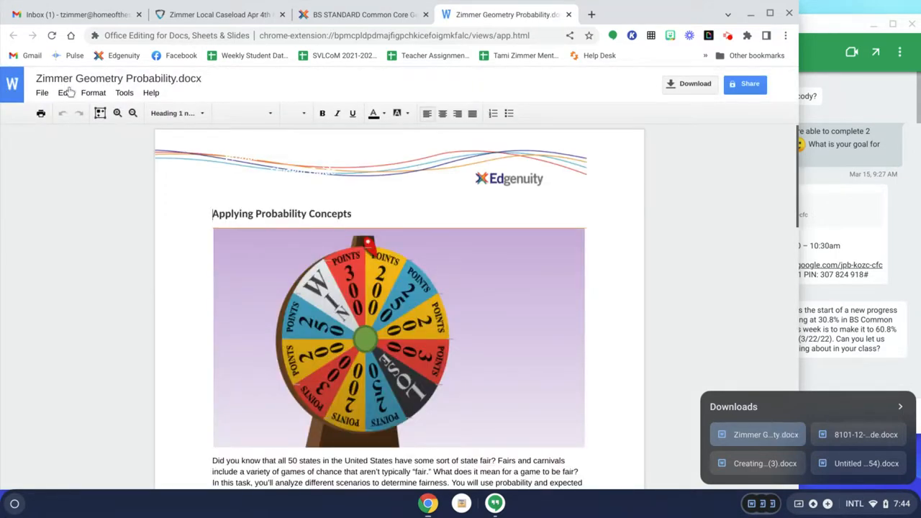
pyautogui.moveTo(40, 113)
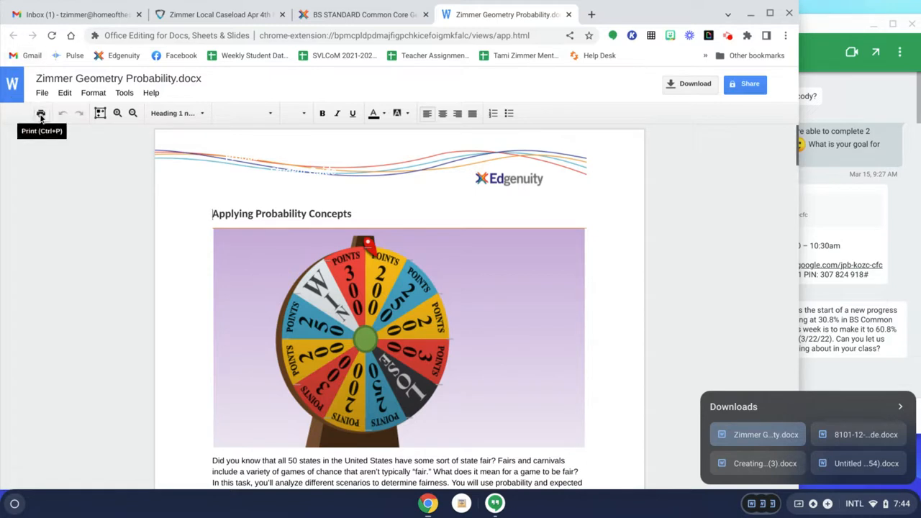
pyautogui.moveTo(49, 149)
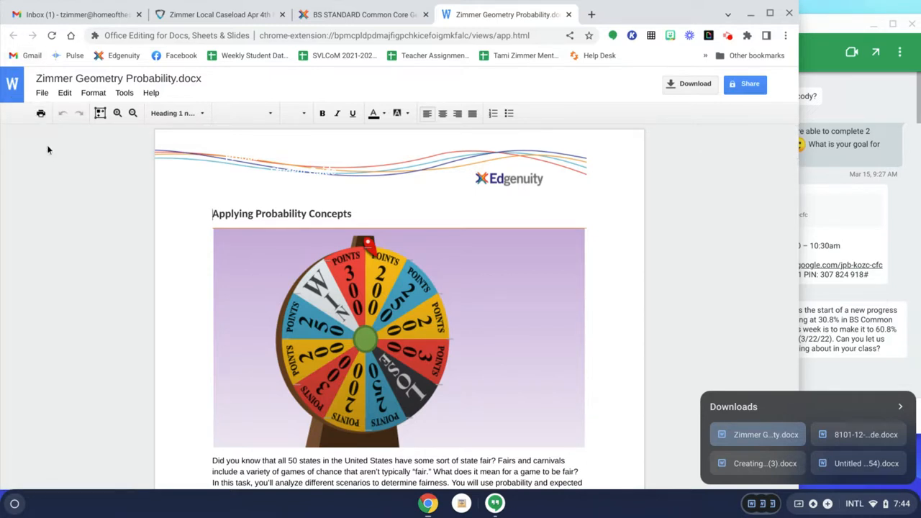
pyautogui.click(42, 92)
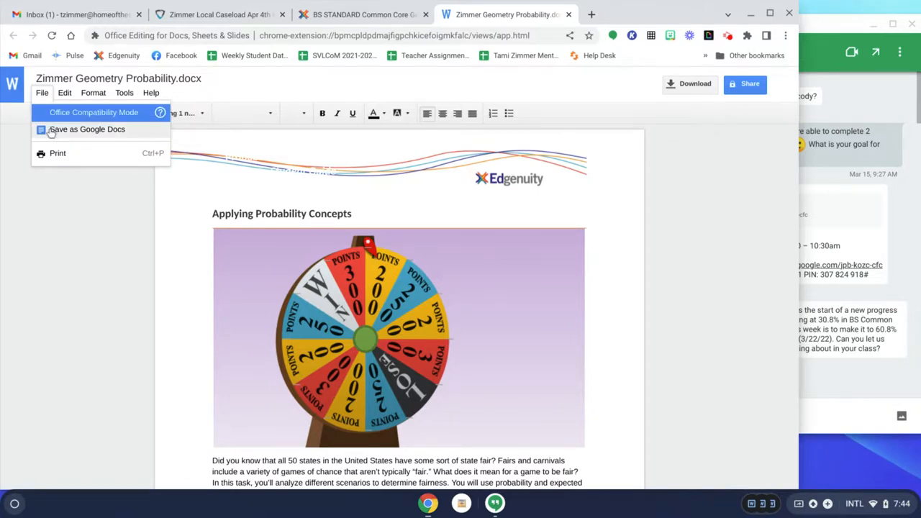
pyautogui.click(87, 130)
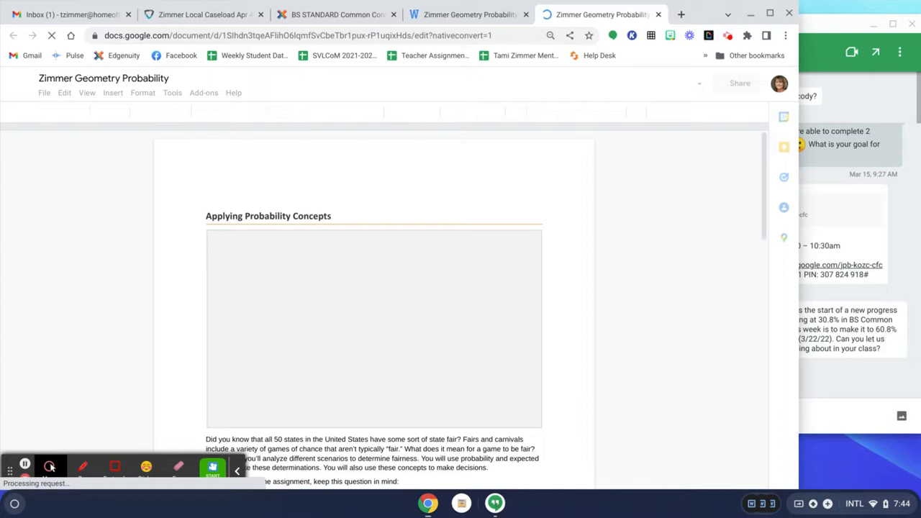
pyautogui.moveTo(483, 259)
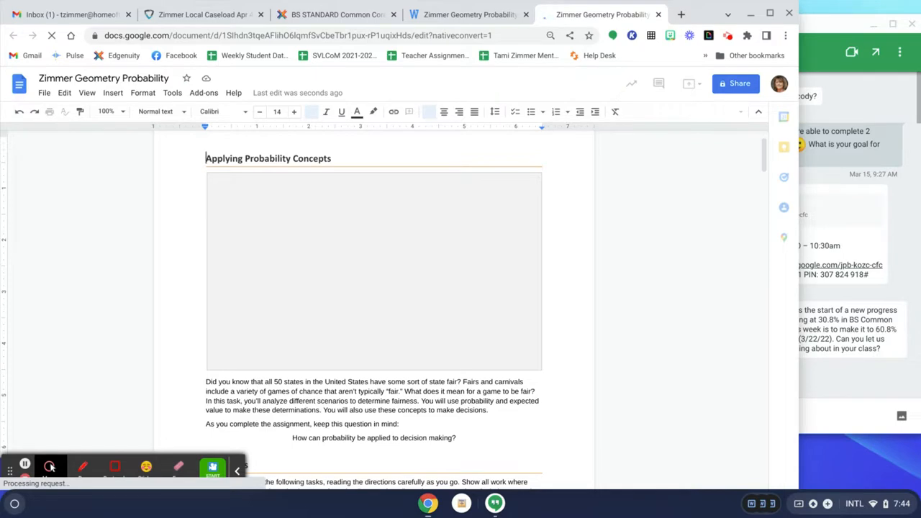
# Step: Make a test edit in the converted Google Doc and dismiss the conversion notice
pyautogui.click(311, 113)
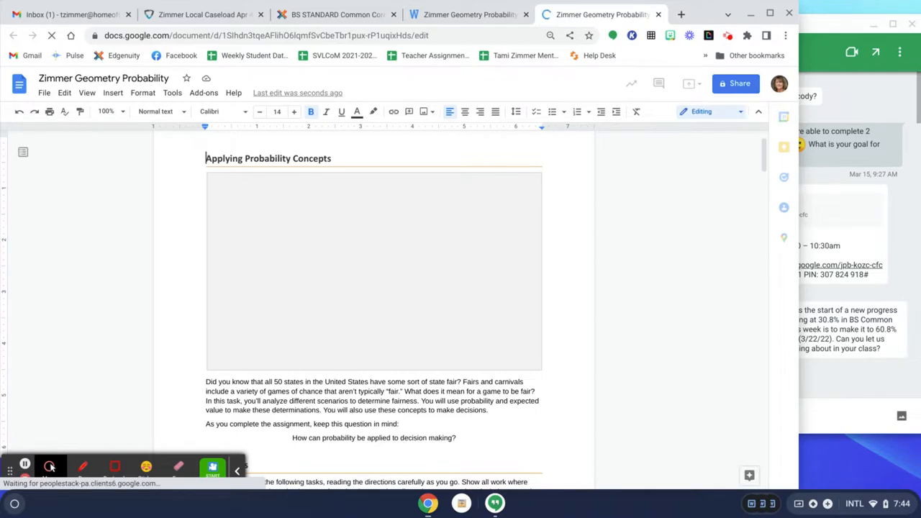
pyautogui.scroll(-3)
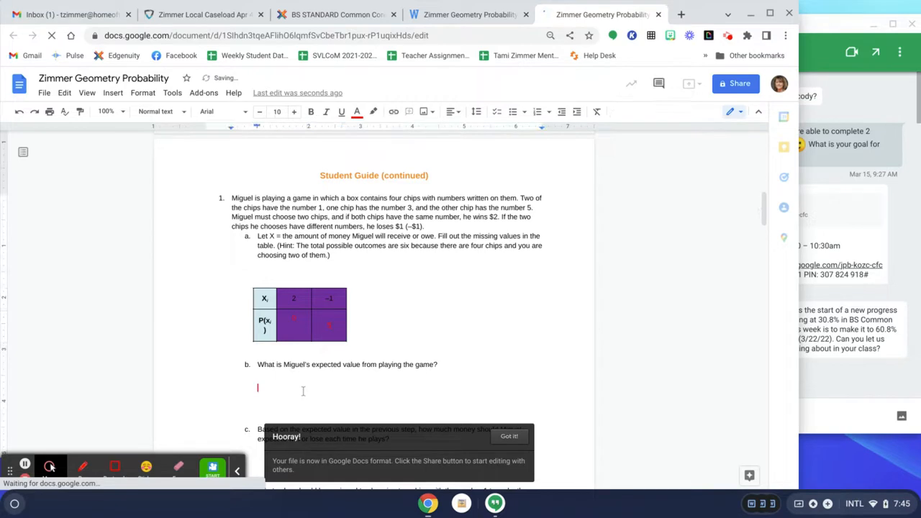
pyautogui.write('N')
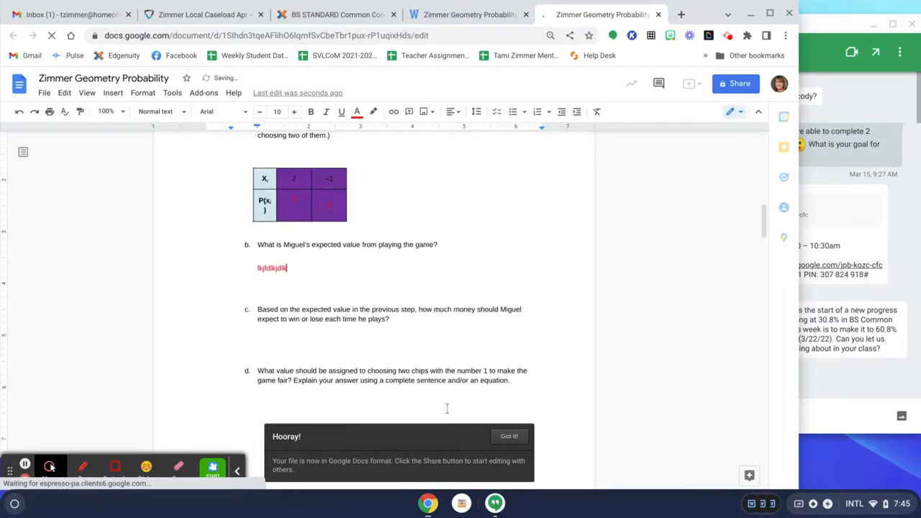
pyautogui.click(509, 436)
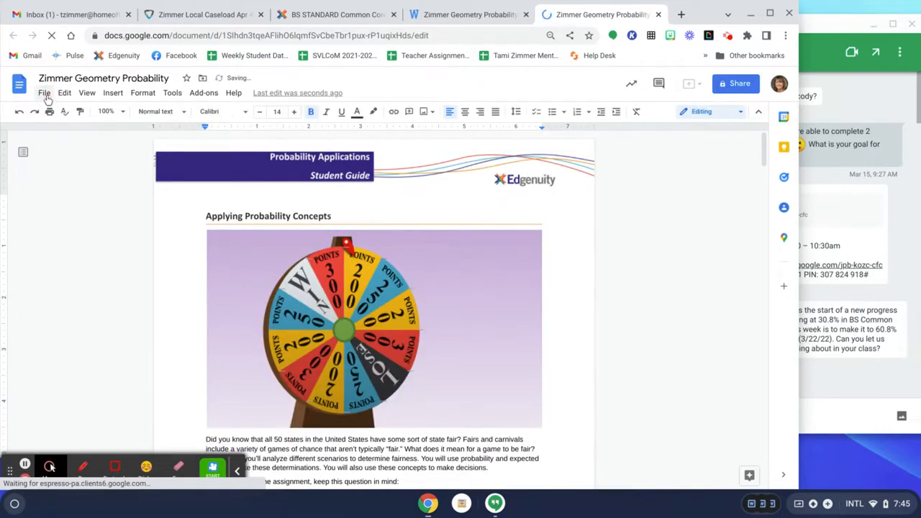
# Step: Download the guide as Zimmer Geometry Probability.pdf into the Downloads folder
pyautogui.click(43, 92)
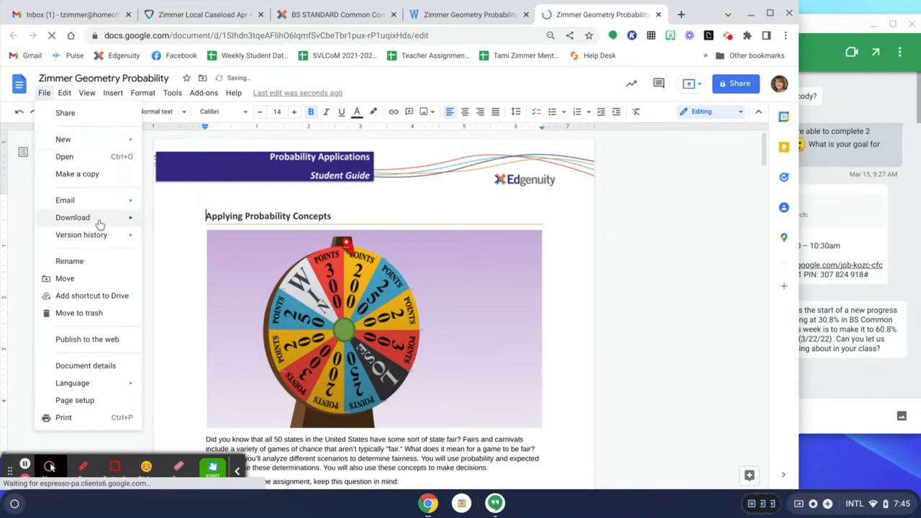
pyautogui.click(72, 218)
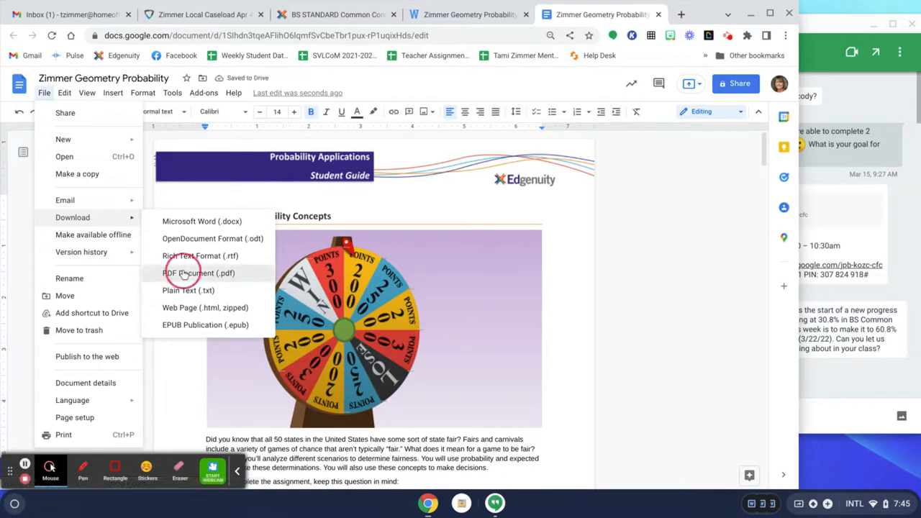
pyautogui.click(199, 273)
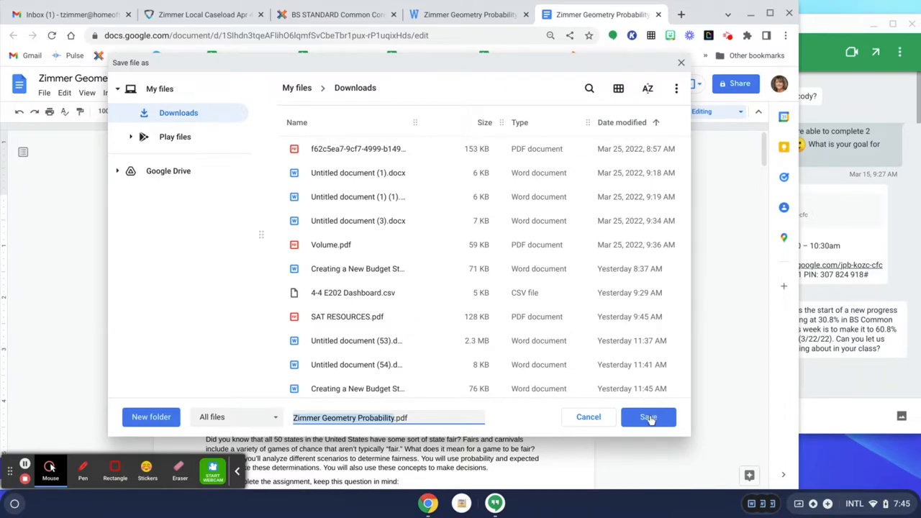
pyautogui.click(648, 417)
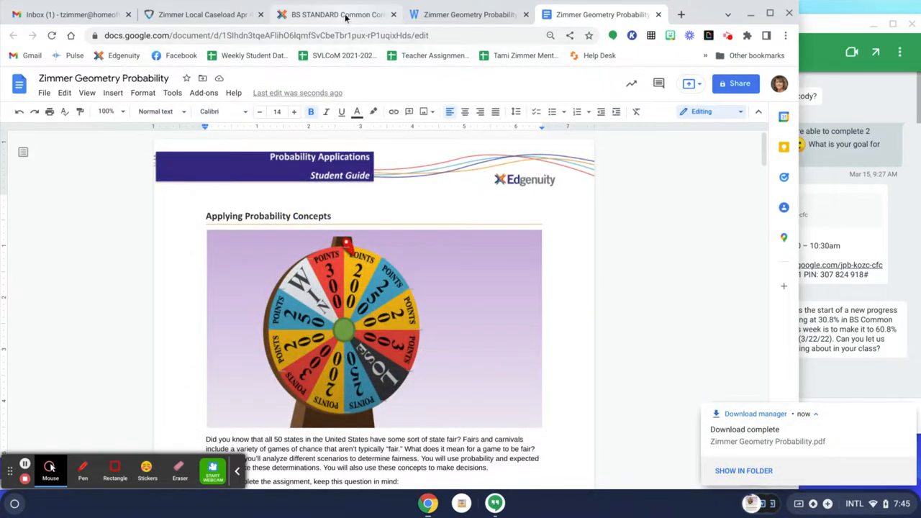
# Step: Attach Zimmer Geometry Probability.pdf to the Edgenuity performance task and submit it
pyautogui.click(334, 15)
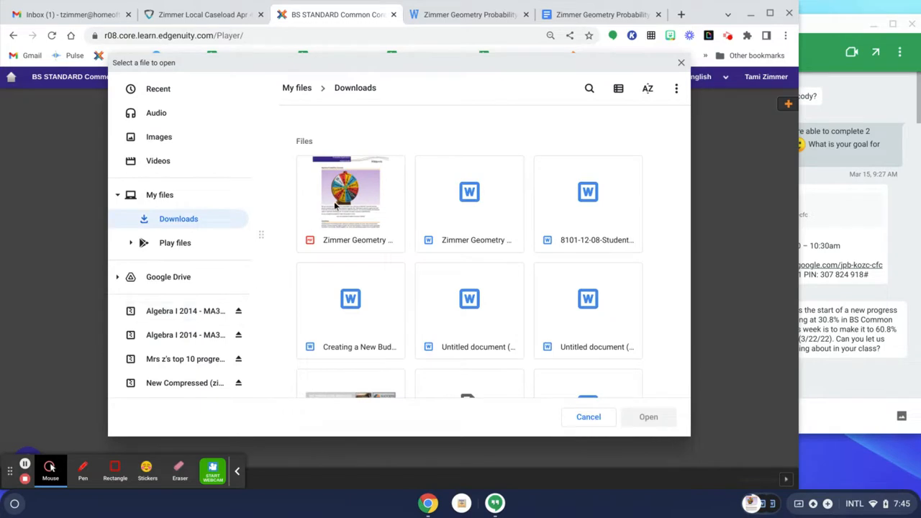
pyautogui.moveTo(338, 204)
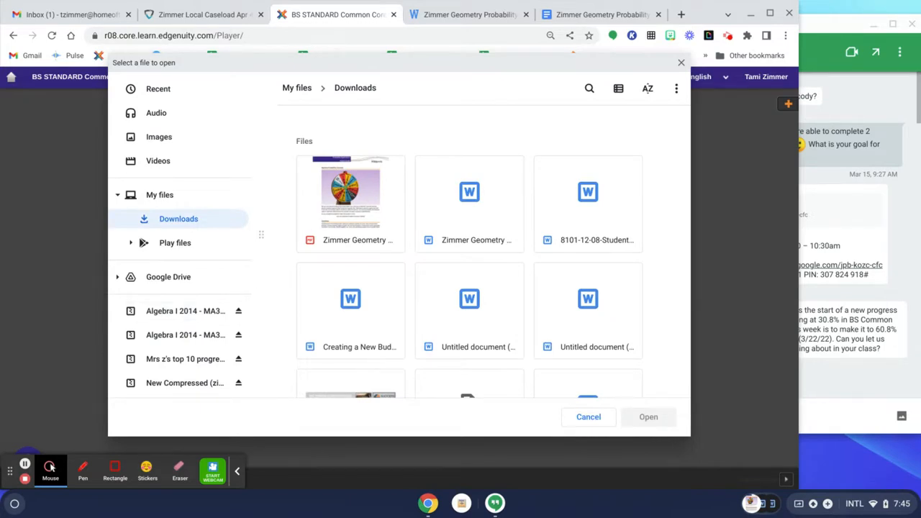
pyautogui.click(352, 201)
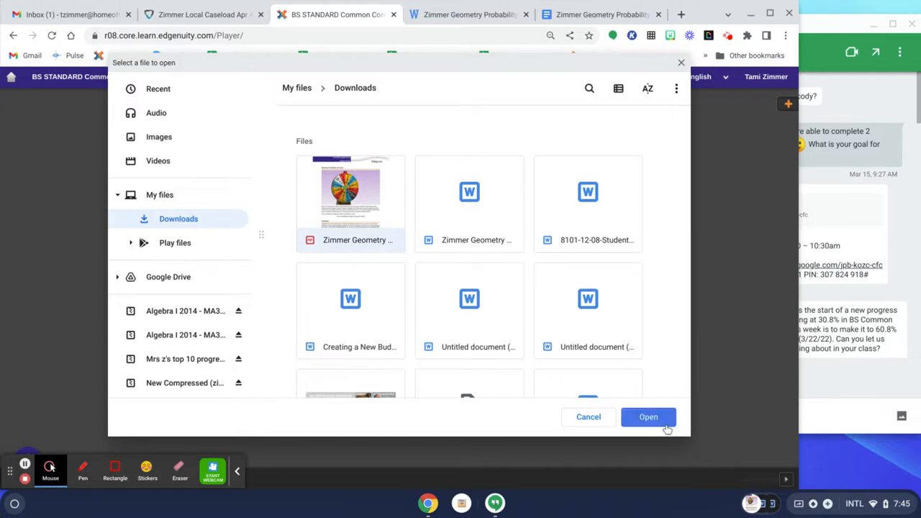
pyautogui.click(648, 417)
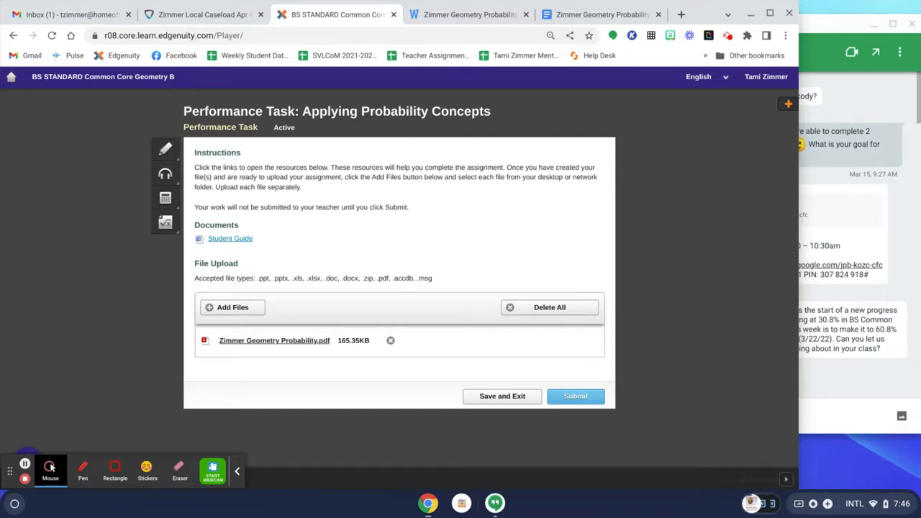
pyautogui.click(576, 396)
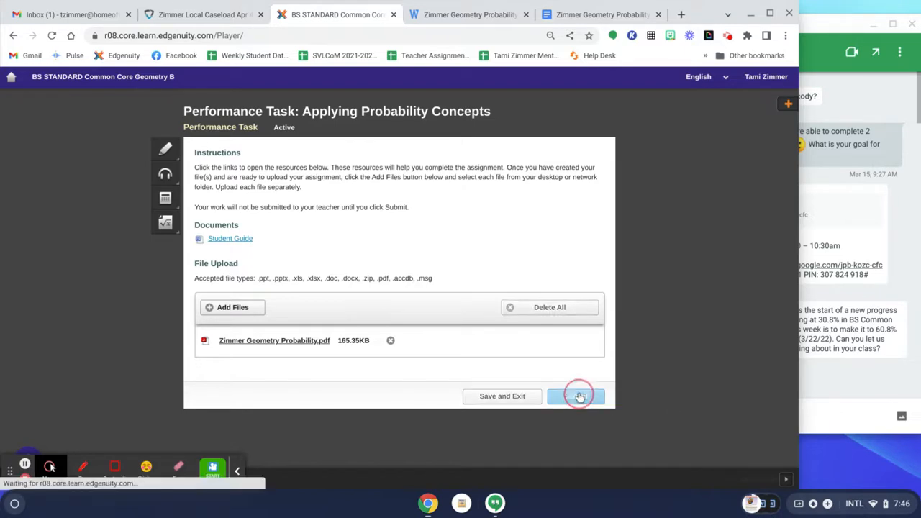
pyautogui.click(576, 396)
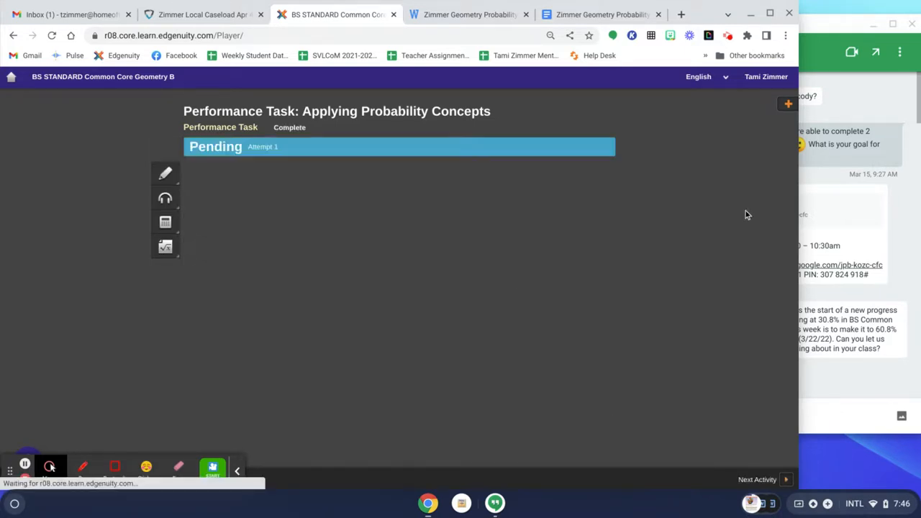